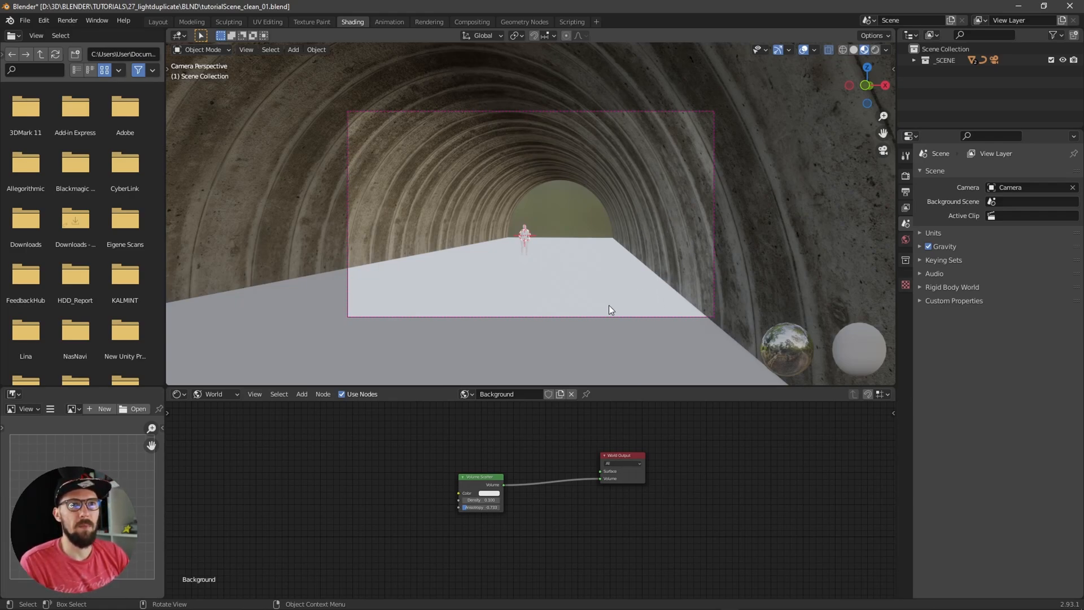
mouse_move(622, 268)
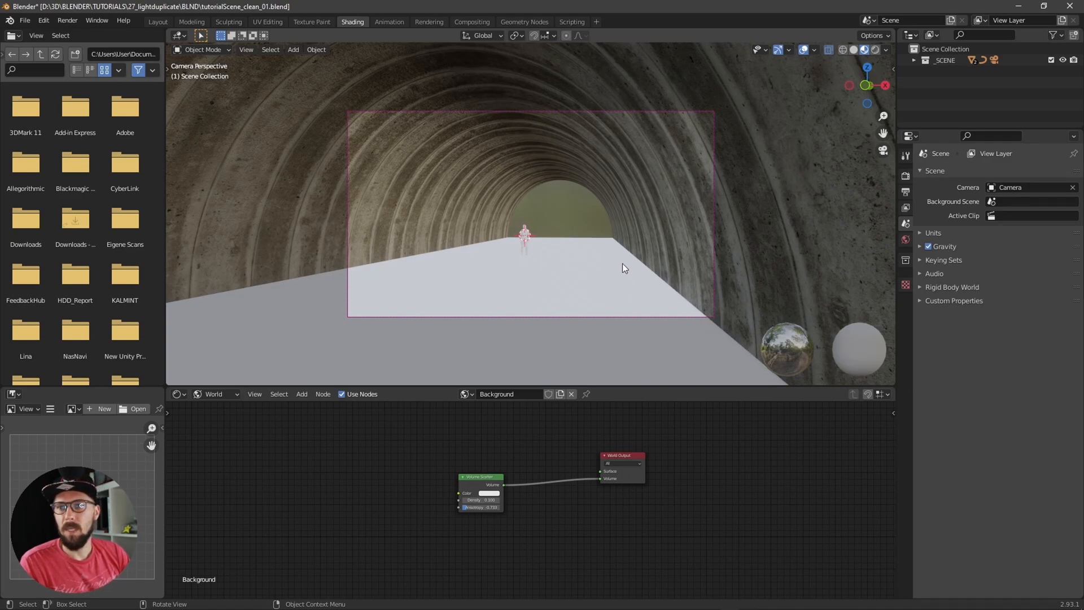
mouse_move(650, 302)
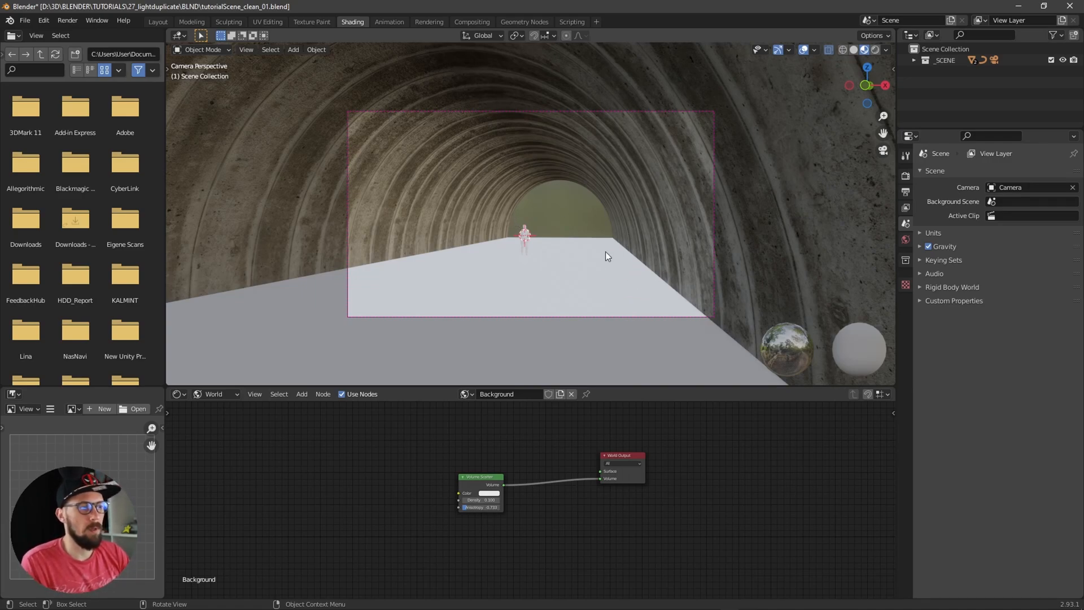
Step: Add a plane, scale it along Y, and delete vertices to leave one 66 m centre edge
left_click(293, 49)
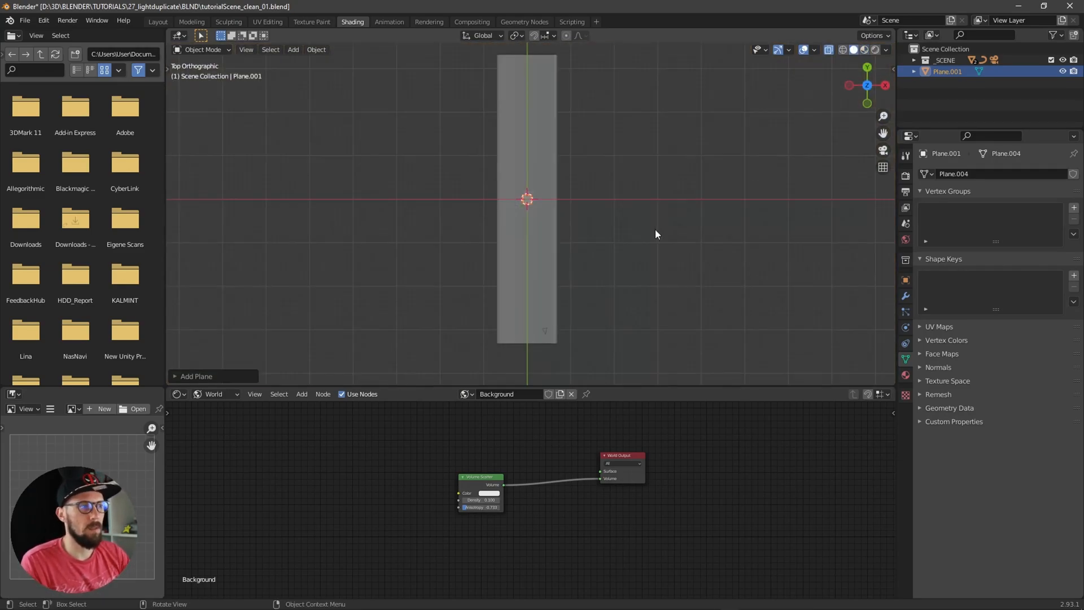
key("Tab")
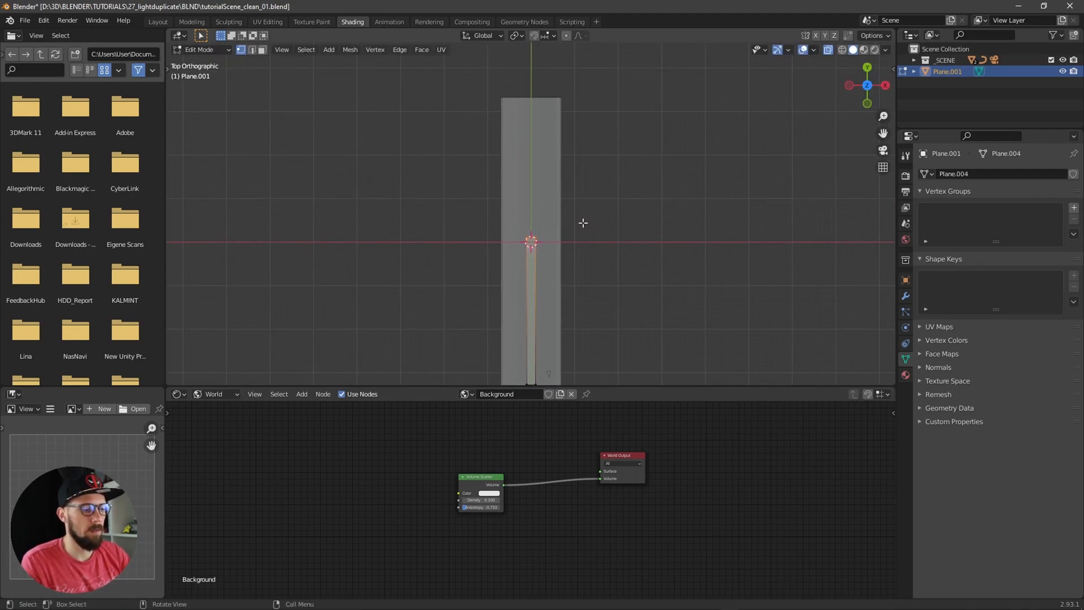
key("g")
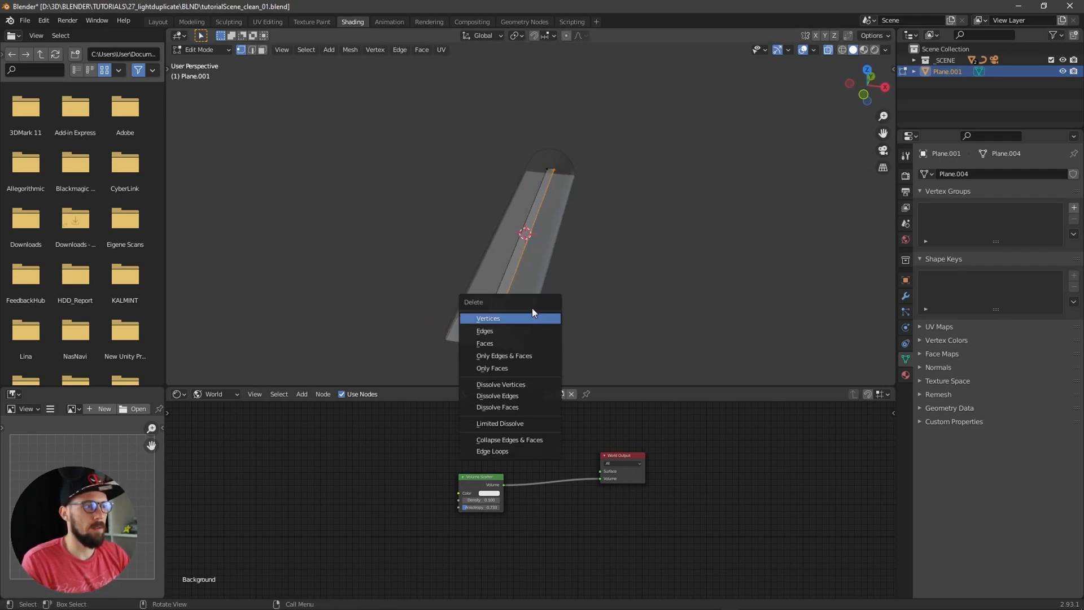
left_click(487, 317)
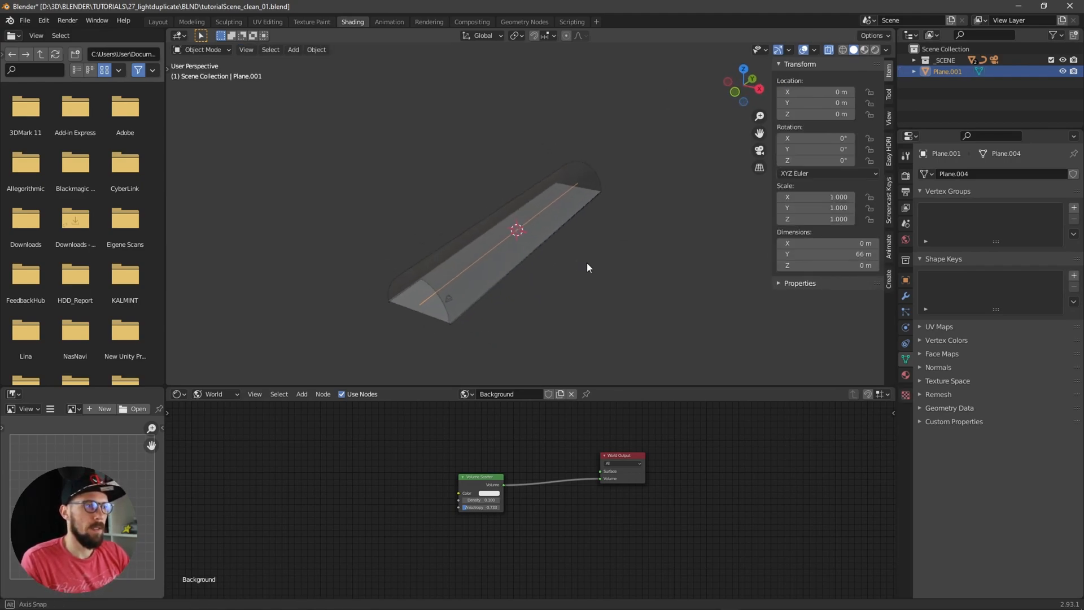
left_click_drag(588, 268, 542, 305)
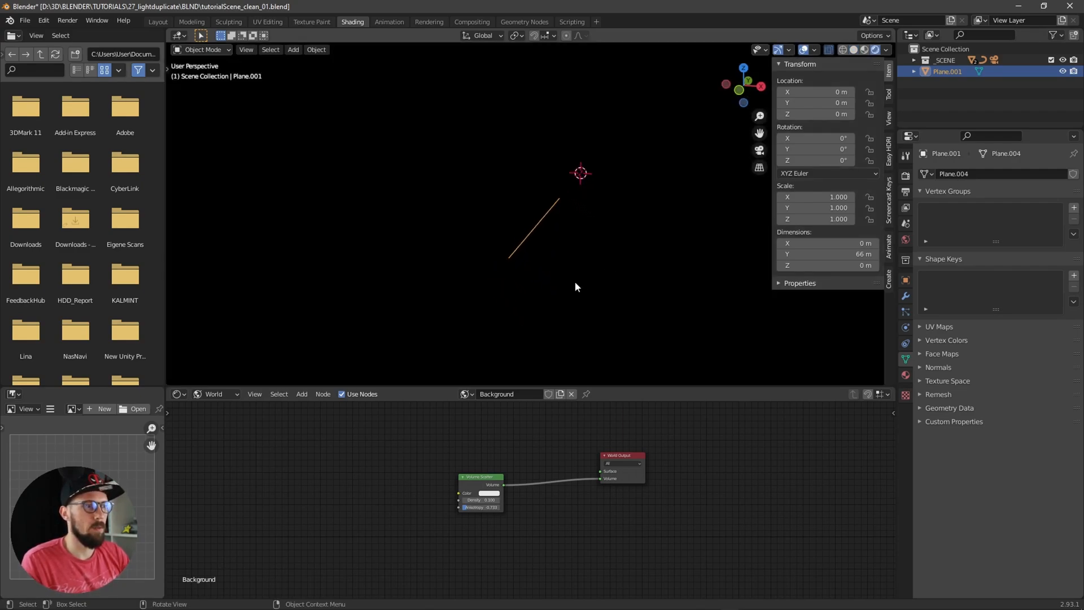
Step: Add a point light raised on Z and move it into a new collection named '_LIGHT'
left_click(293, 49)
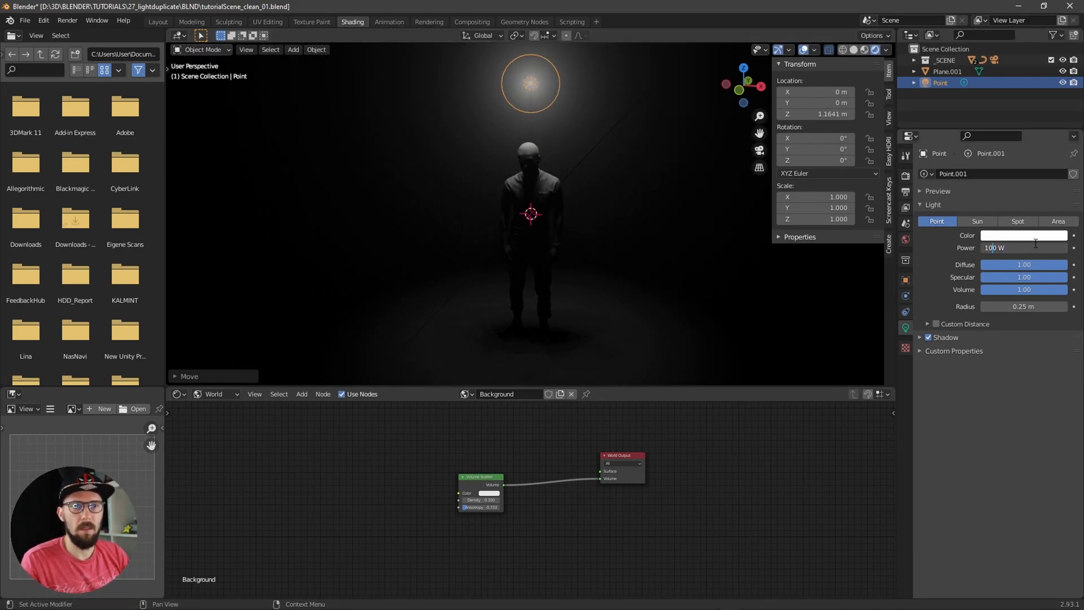
type("1000")
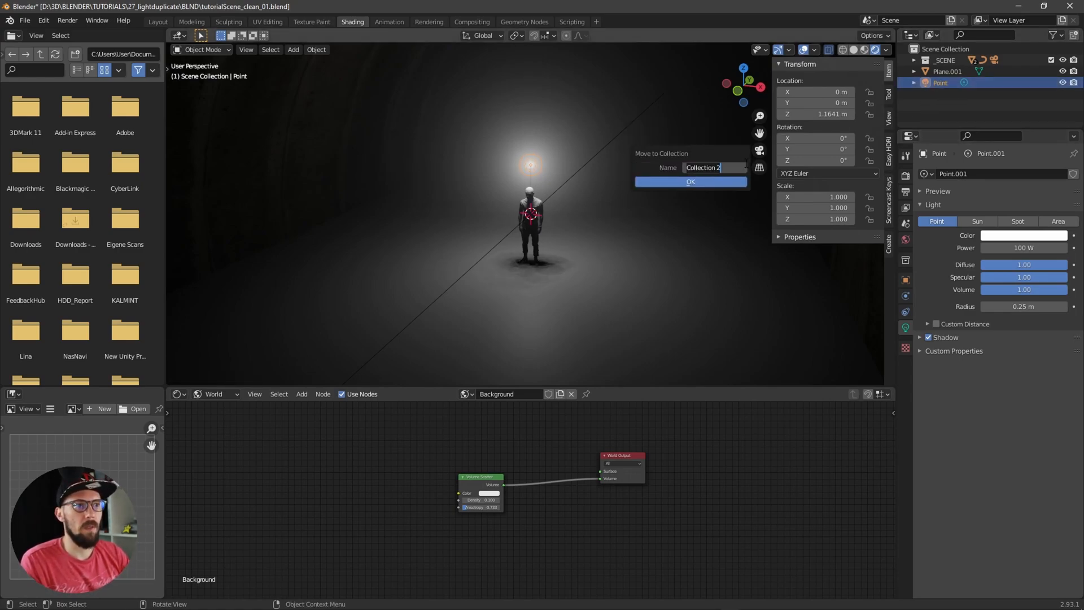
type("_LIGHT")
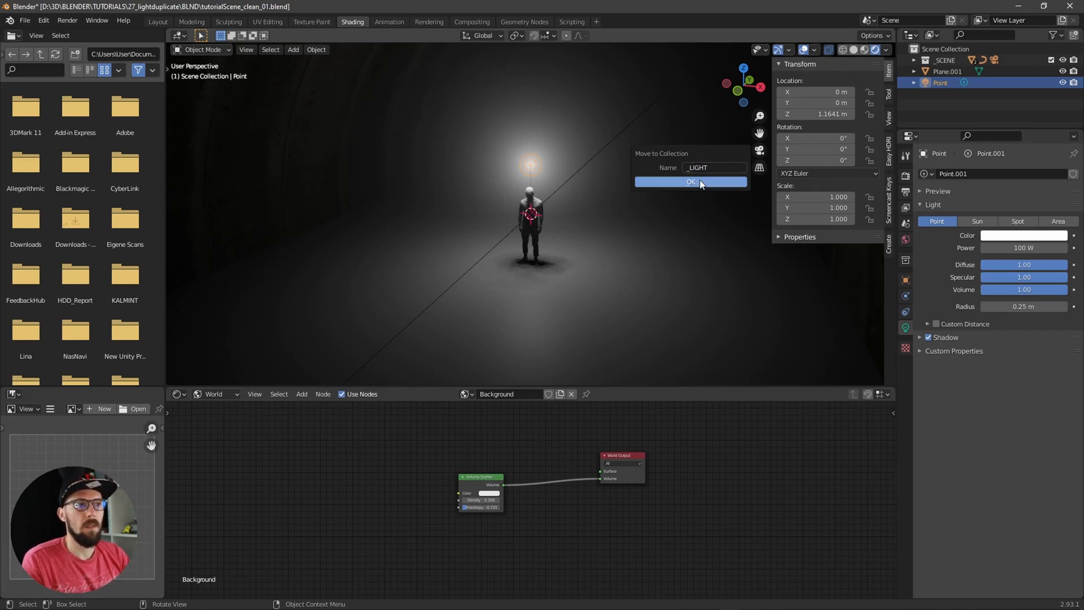
left_click(690, 182)
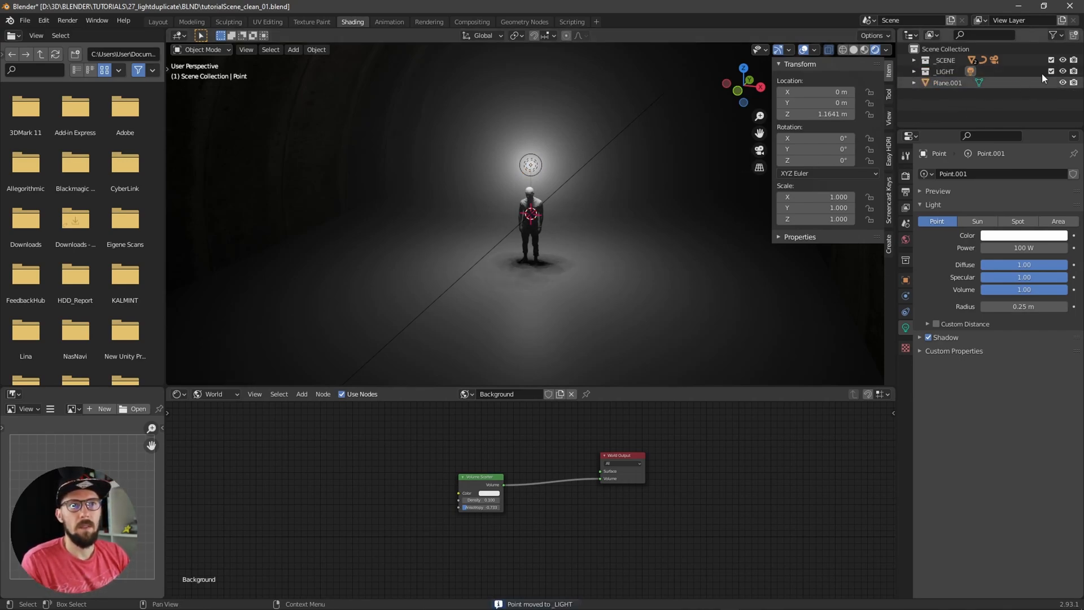
Step: Hide the _LIGHT collection and add a Geometry Nodes modifier to Plane.001
left_click(948, 82)
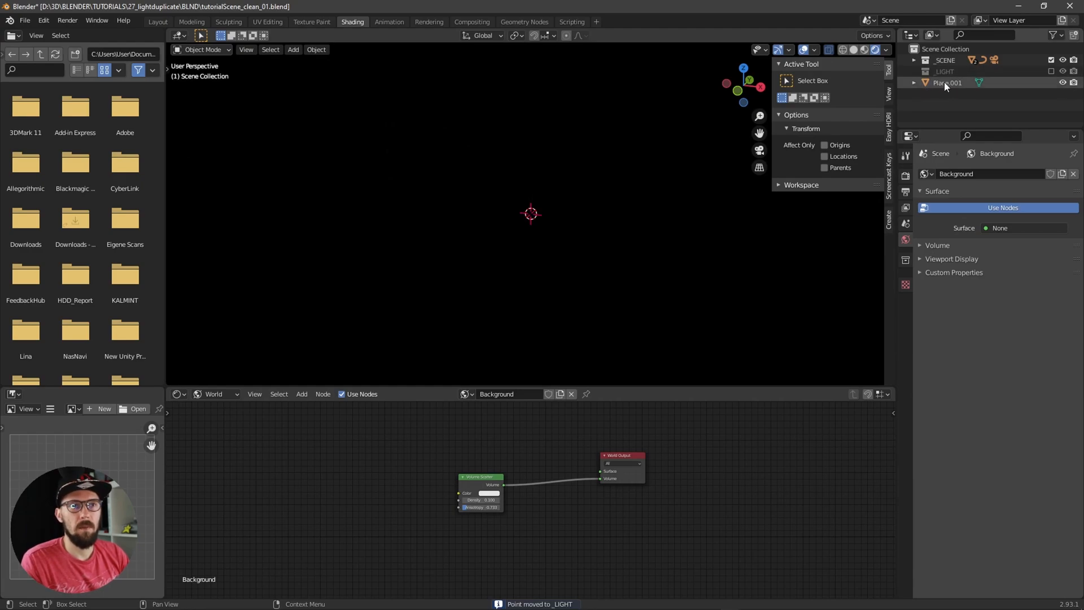
left_click(948, 82)
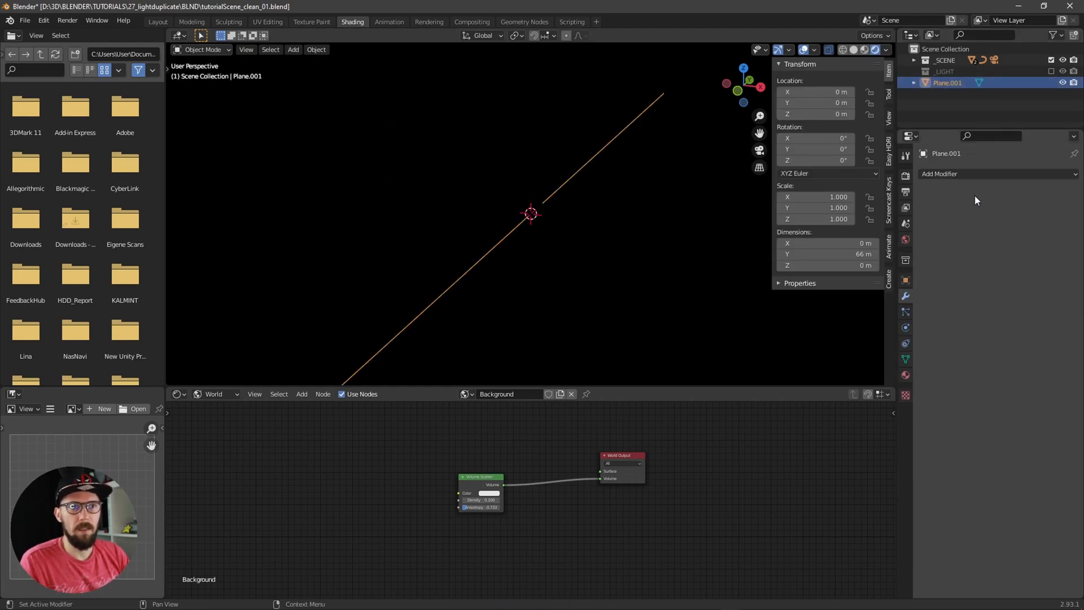
left_click(958, 173)
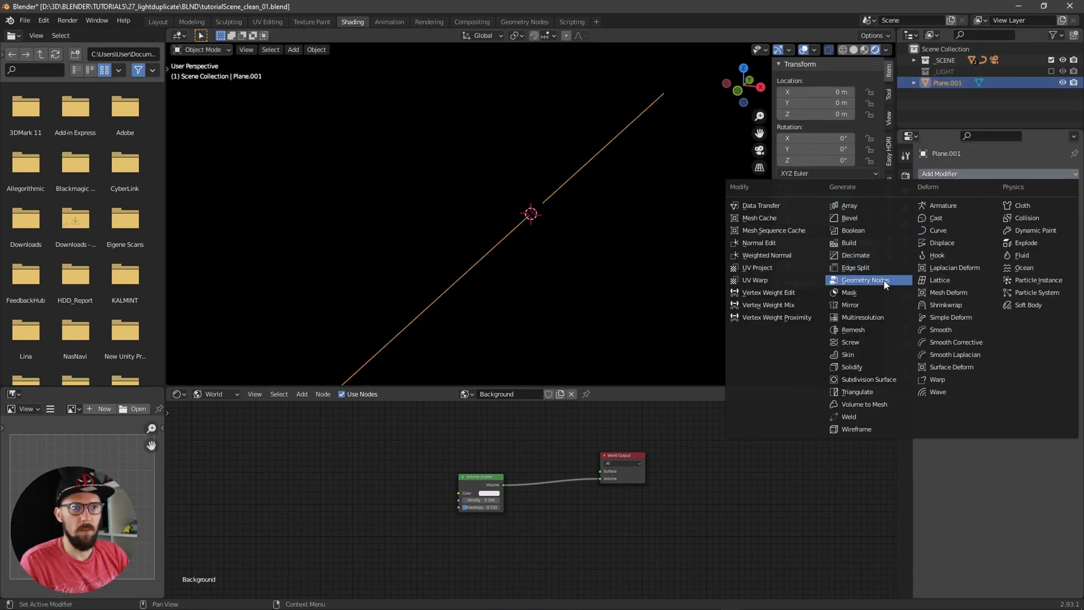
left_click(865, 280)
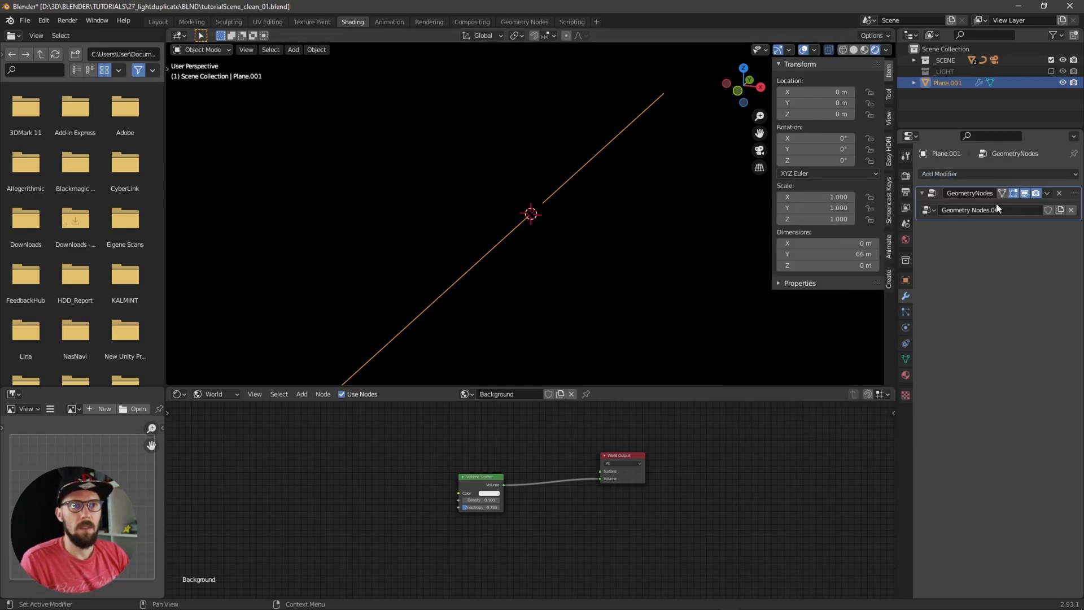
left_click(523, 22)
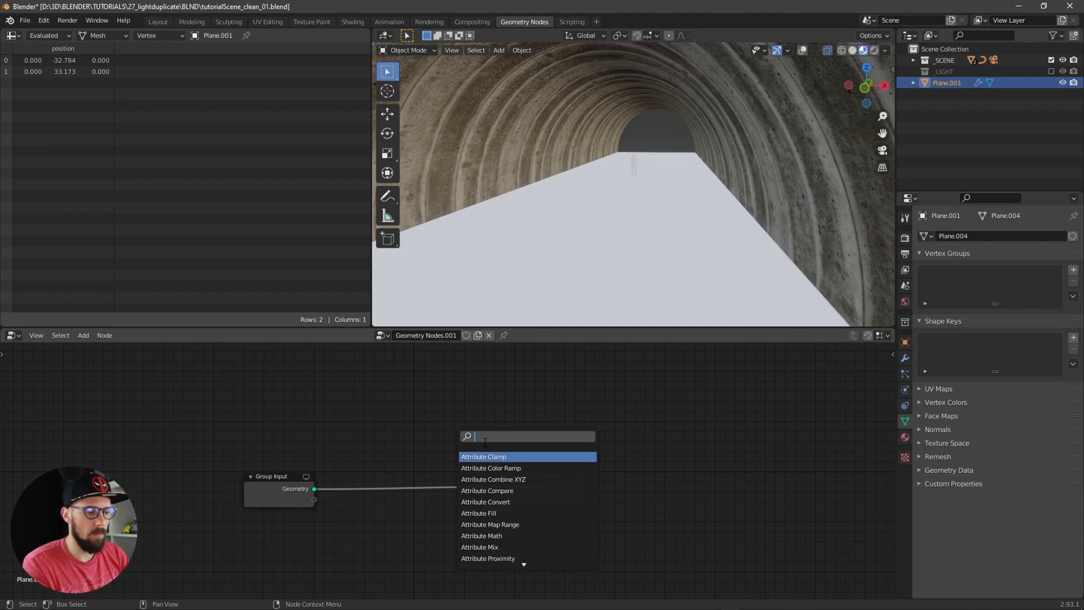
Step: Add a Point Instance node instancing the Point object and switch to Rendered shading
type("ins")
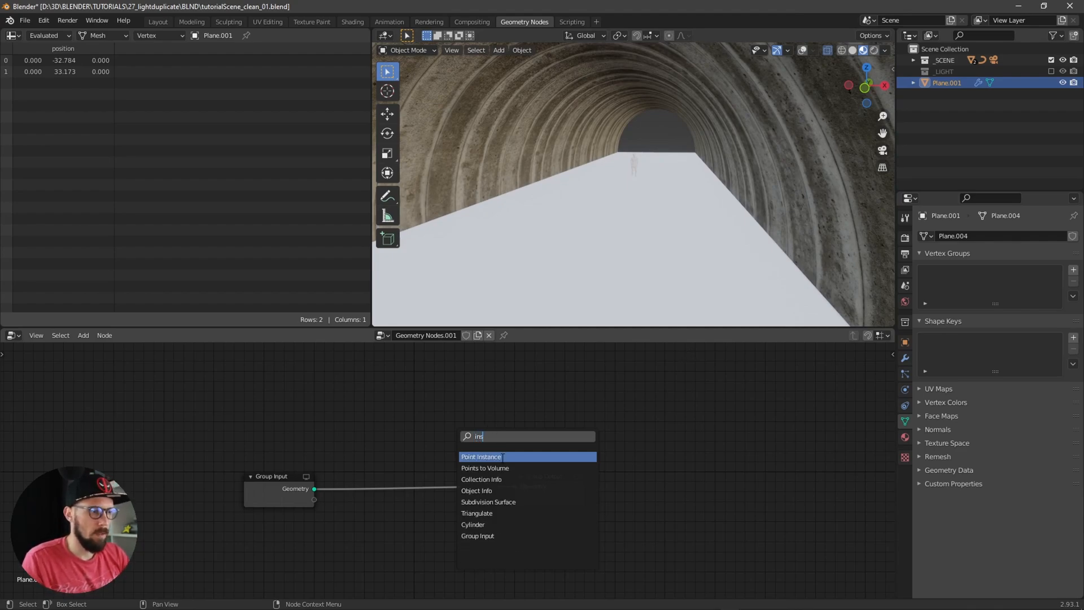
left_click(480, 456)
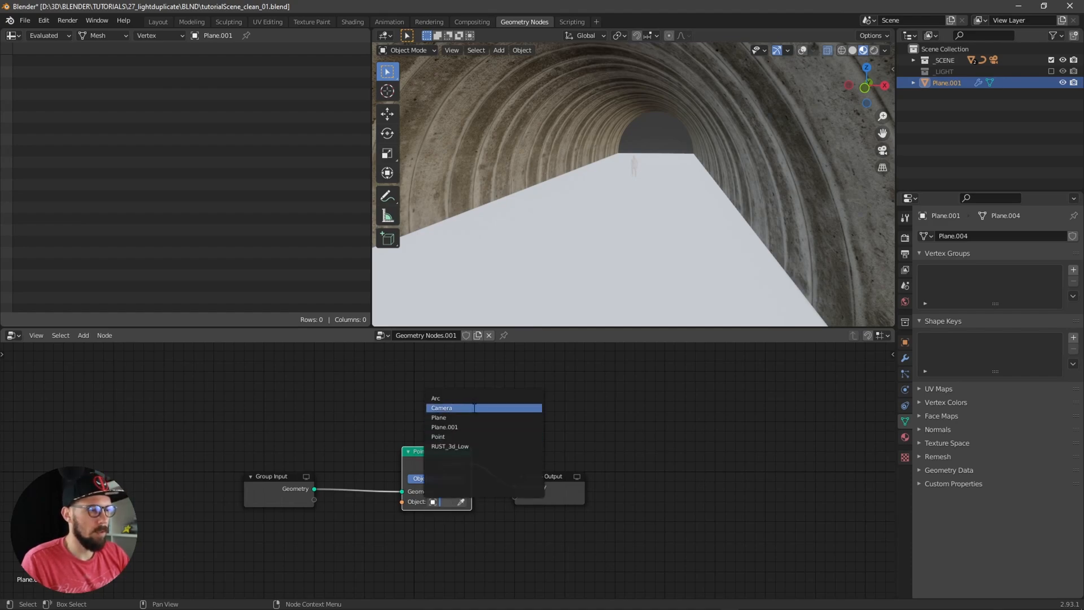
mouse_move(437, 436)
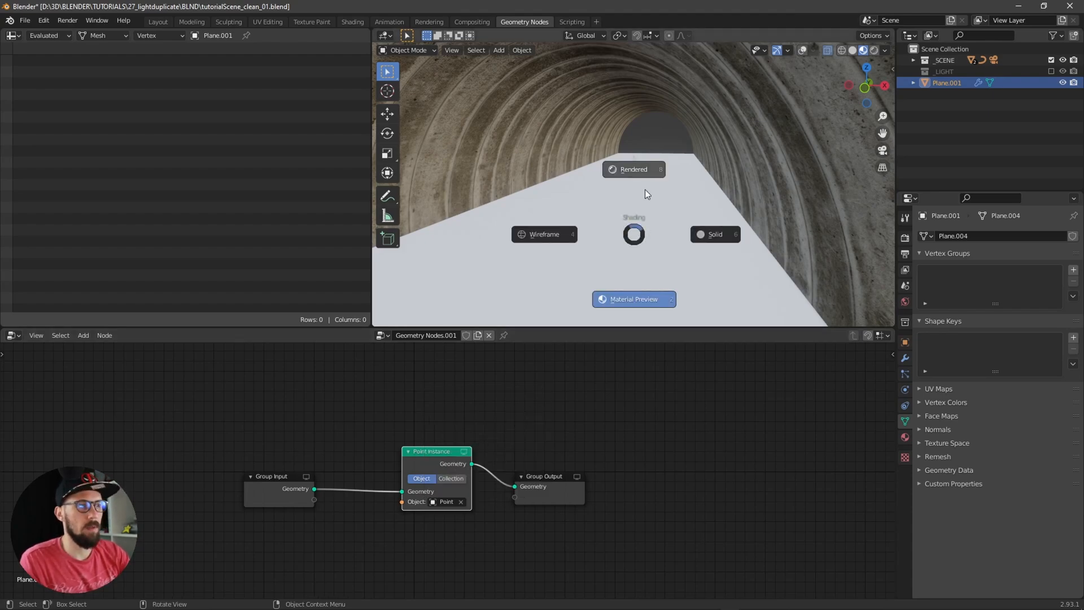
left_click(634, 168)
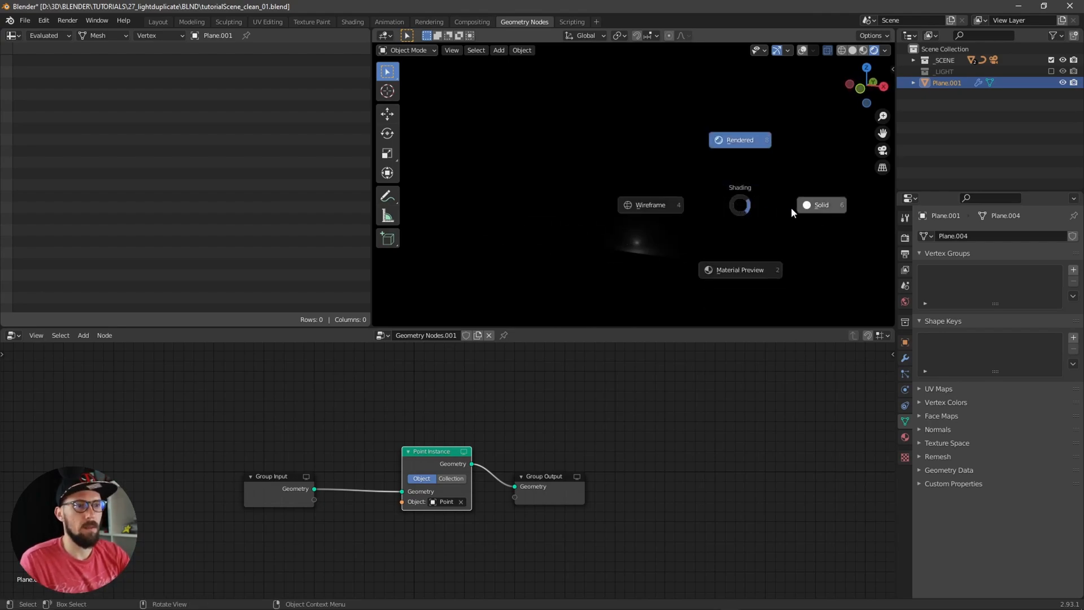
left_click(820, 204)
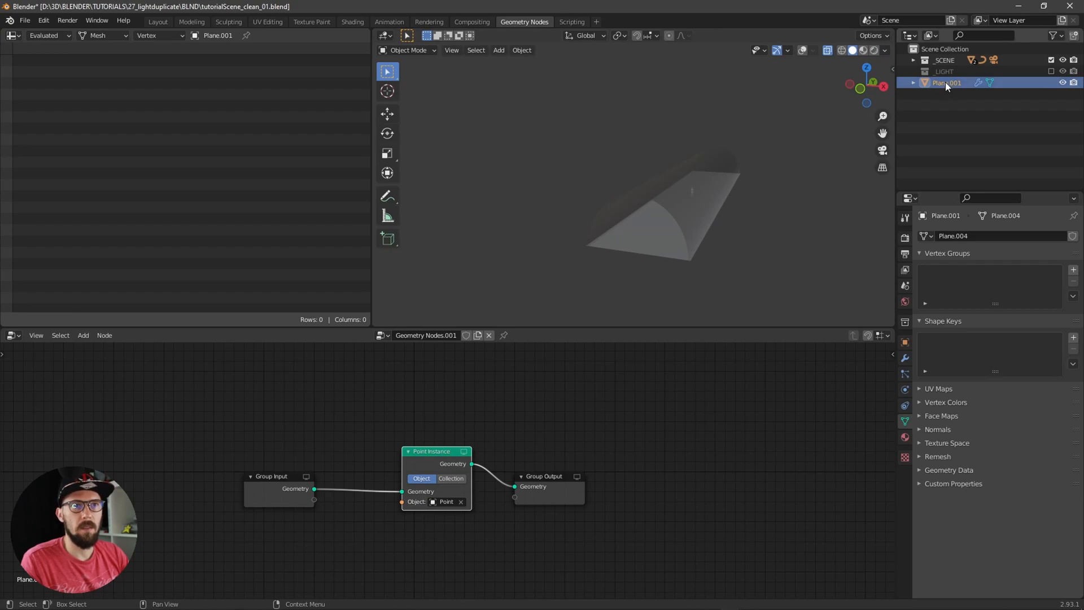
key("Tab")
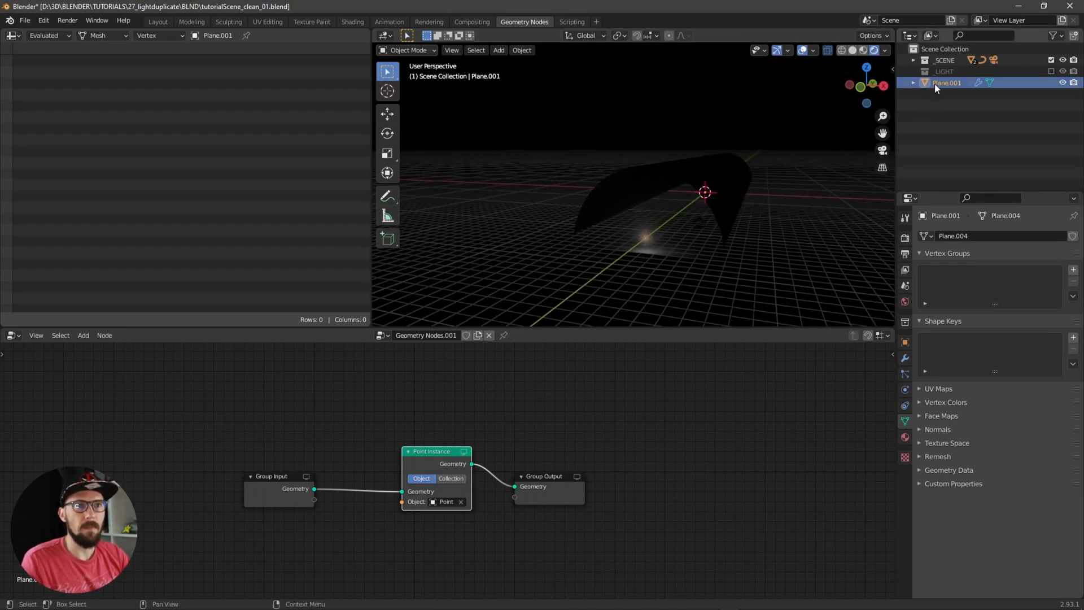
key("Tab")
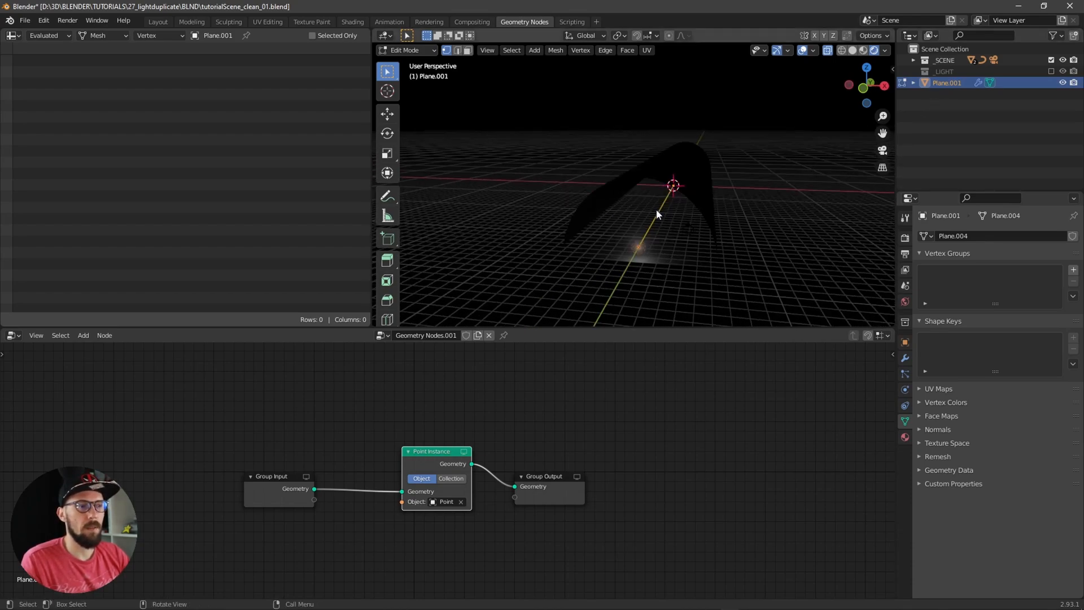
Step: Subdivide the line's vertices into more points and return to Object Mode
right_click(657, 214)
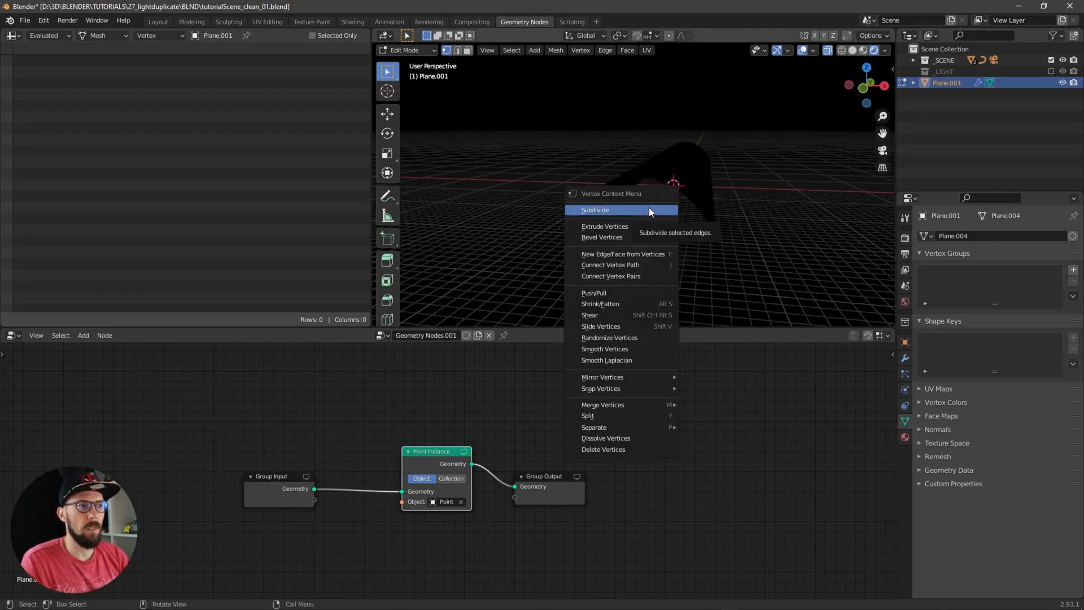
left_click(594, 209)
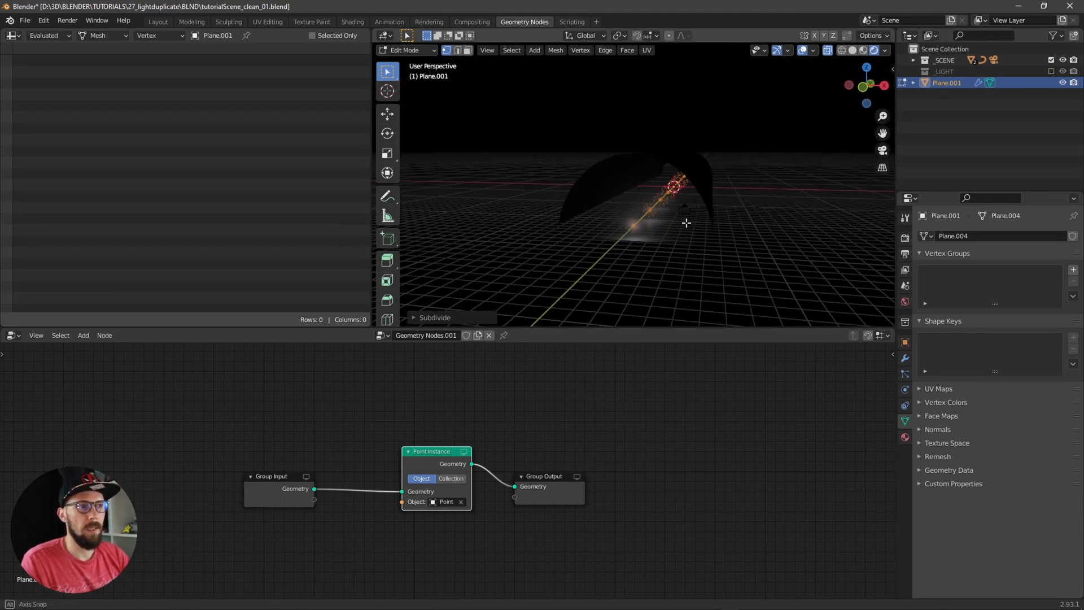
key("Tab")
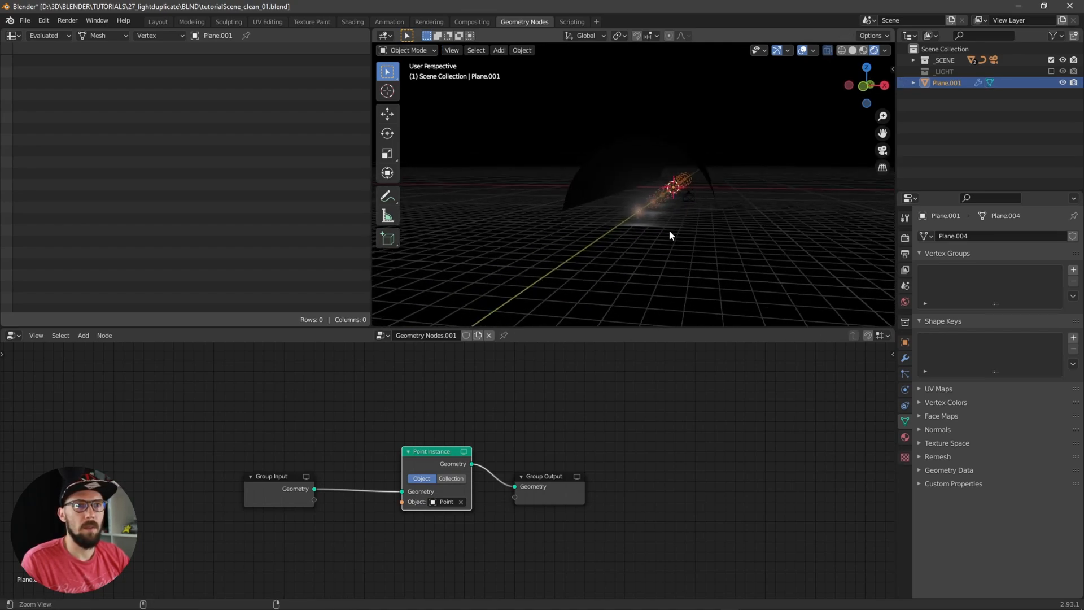
left_click(946, 82)
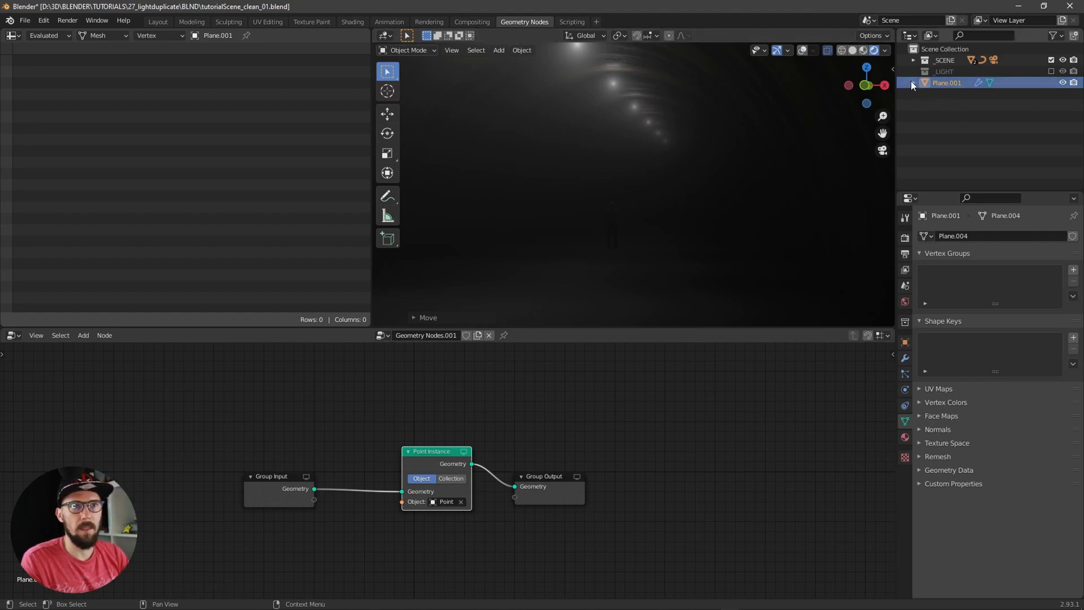
Step: Tick the _LIGHT collection's checkbox in the Outliner
left_click(912, 71)
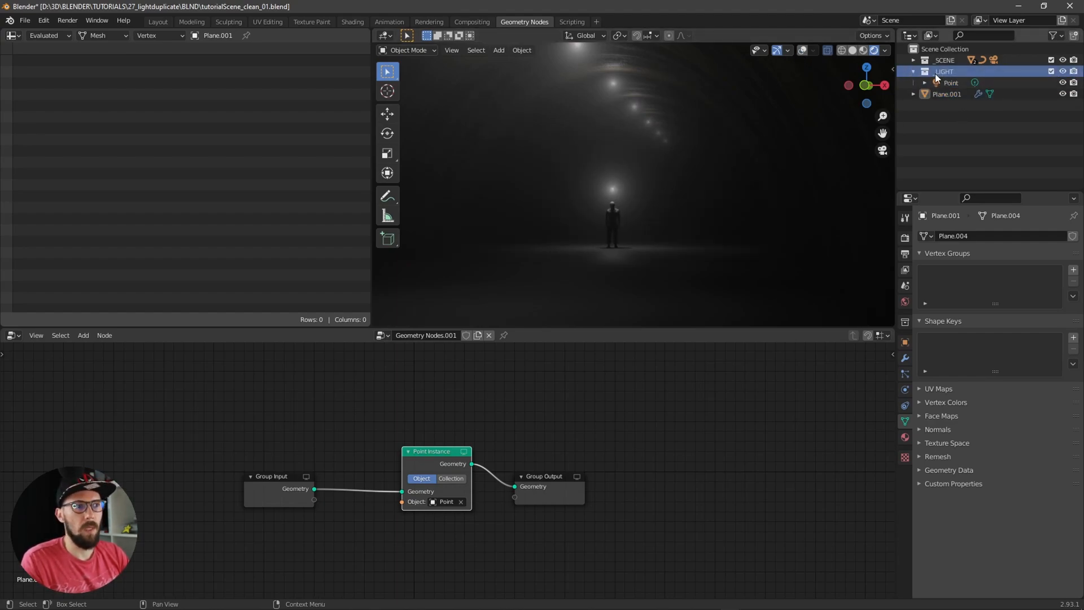
Step: Give the Point light 1000 W power, a 10 m custom distance, and contact shadows
left_click(951, 83)
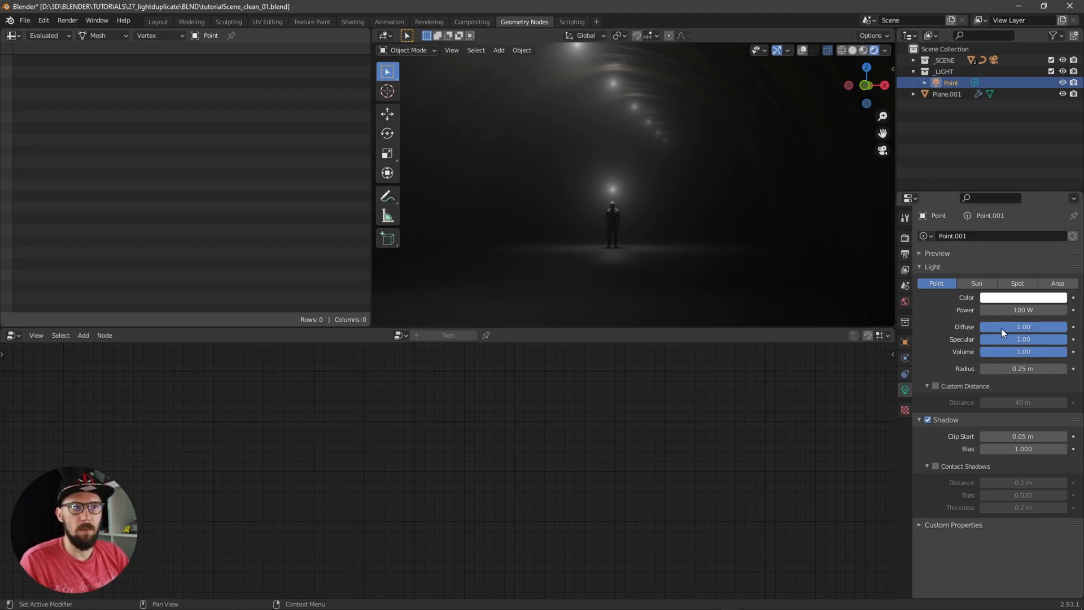
mouse_move(952, 388)
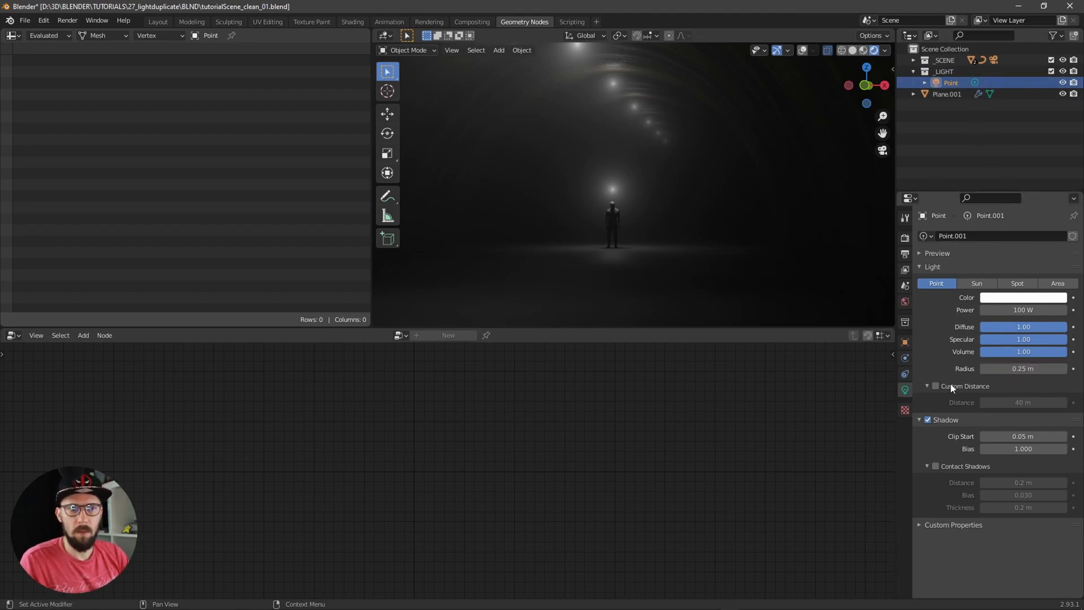
left_click(935, 465)
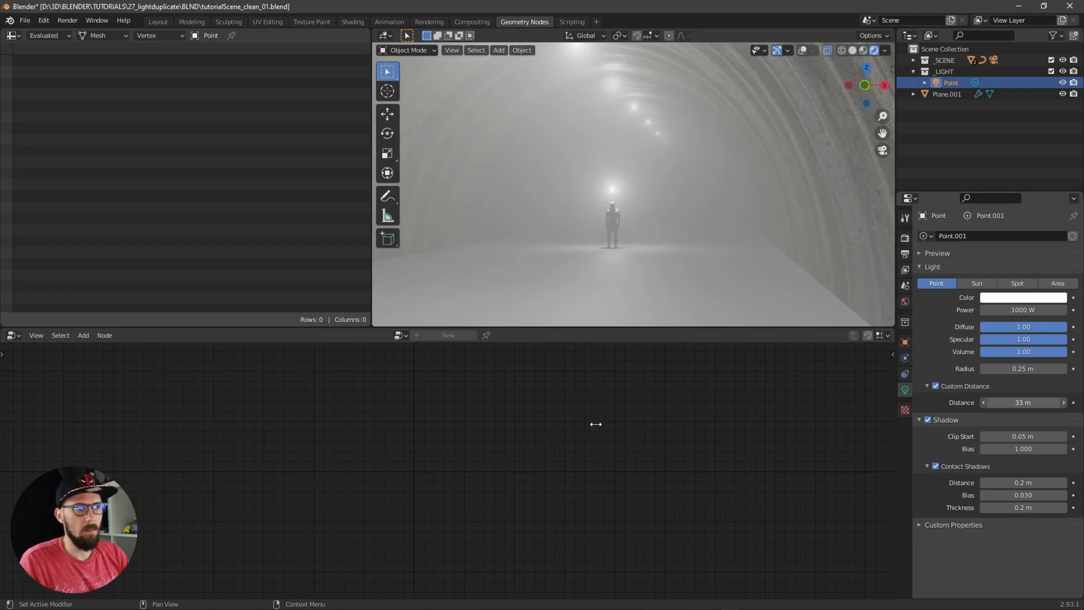
left_click_drag(1043, 403, 1029, 402)
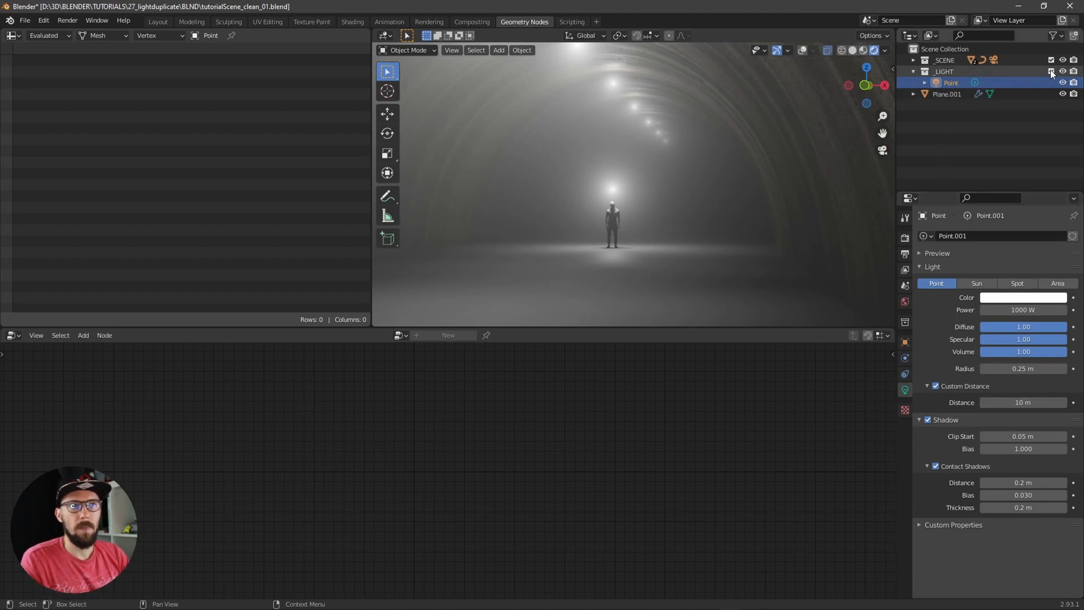
left_click(1050, 72)
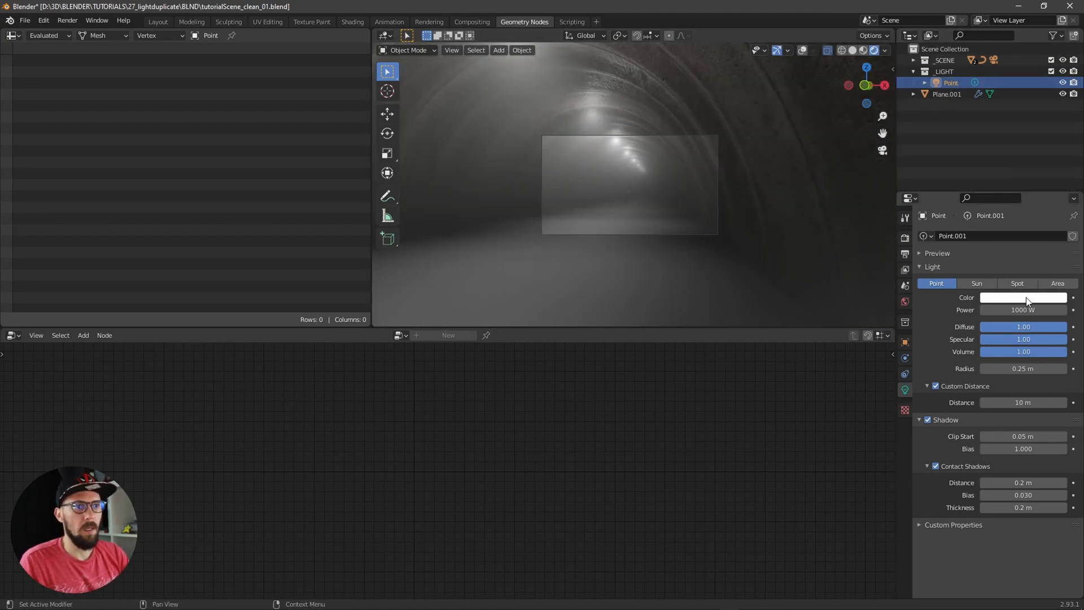
Step: Colour the light cyan, preview Spot/Area/Sun, keep it Point, and set distance 8.8 m
left_click(1022, 298)
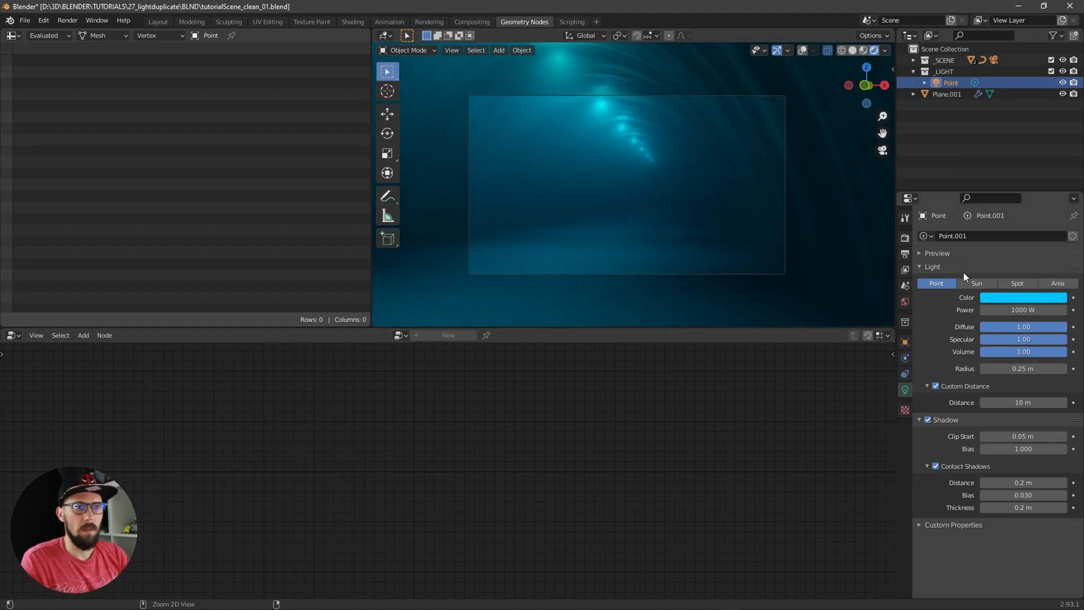
left_click(1016, 283)
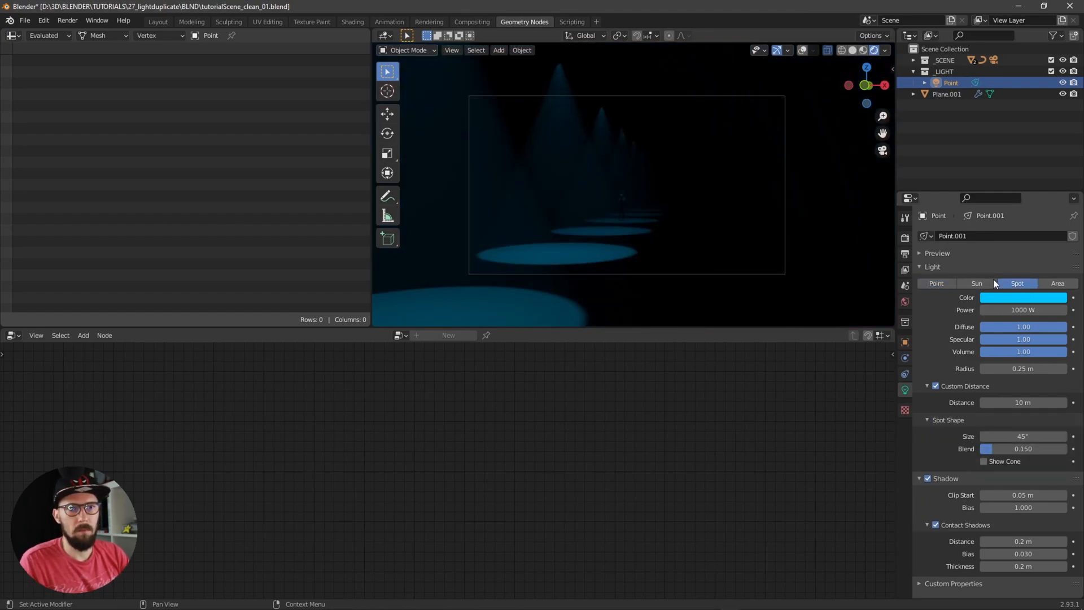
left_click(1057, 283)
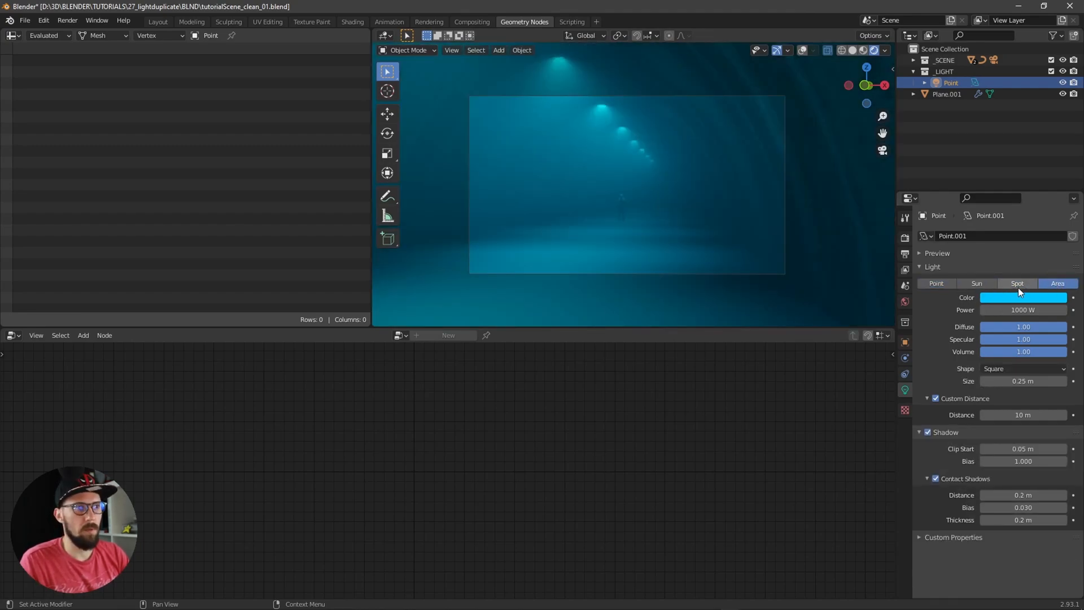
left_click(976, 283)
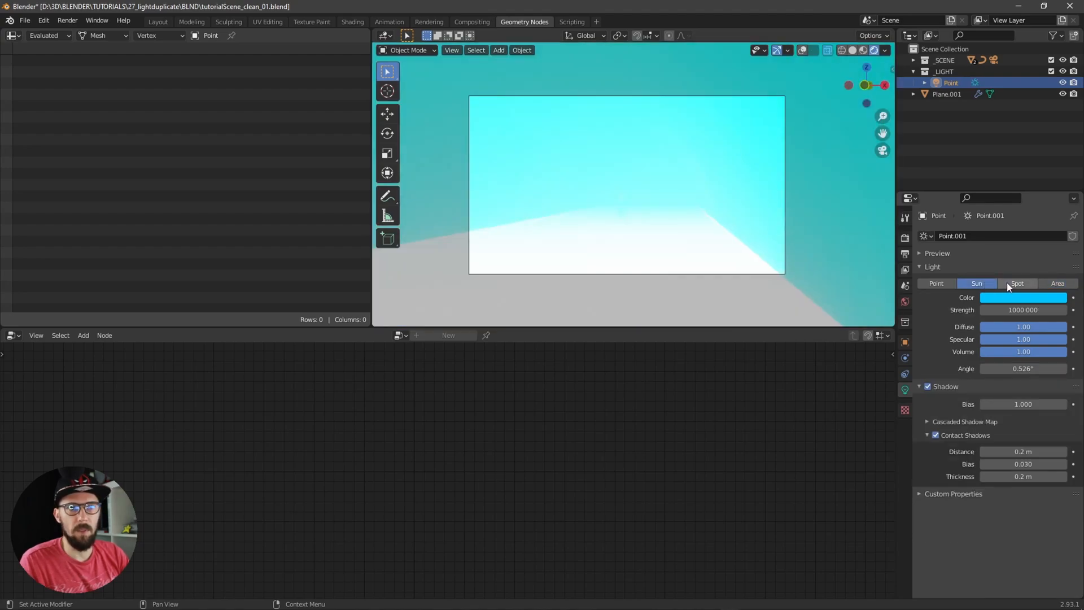
left_click(936, 283)
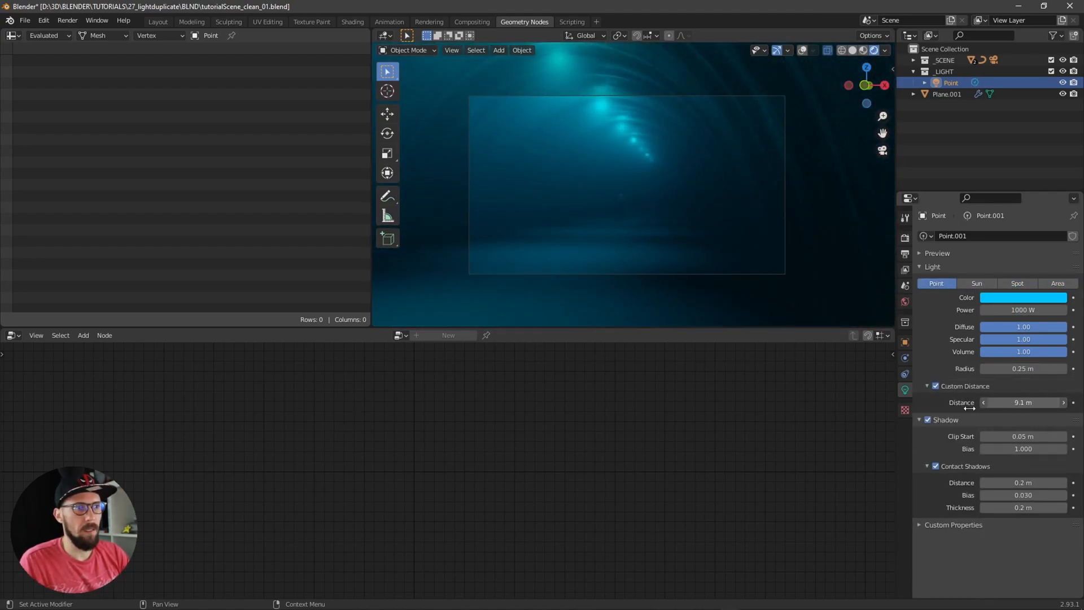
left_click_drag(1022, 403, 1009, 403)
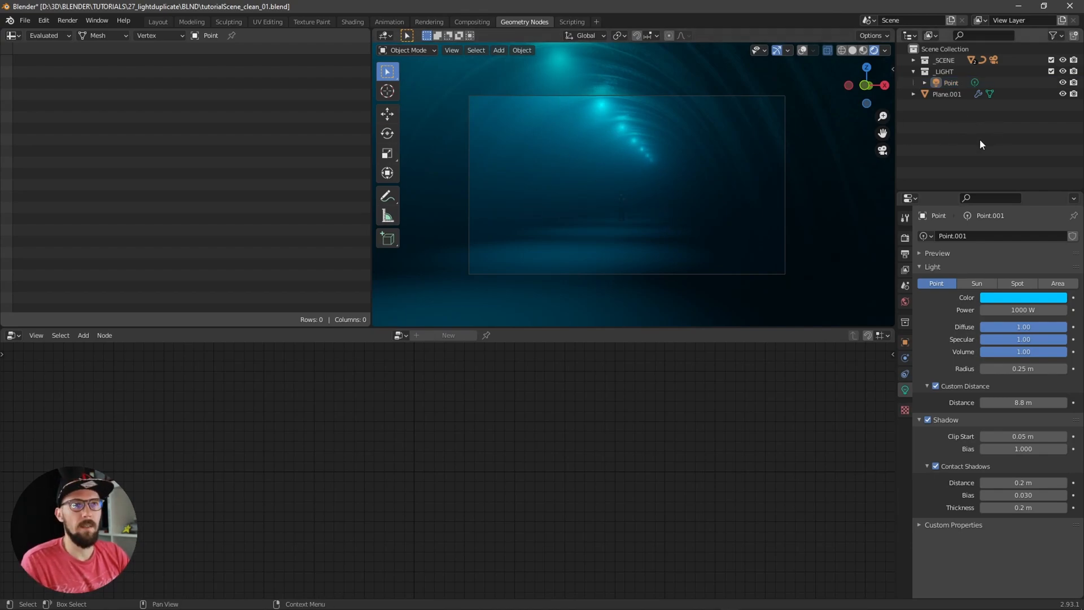
Step: Set Plane.001's Point Instance node to pick individual lights from the _LIGHT collection
left_click(950, 82)
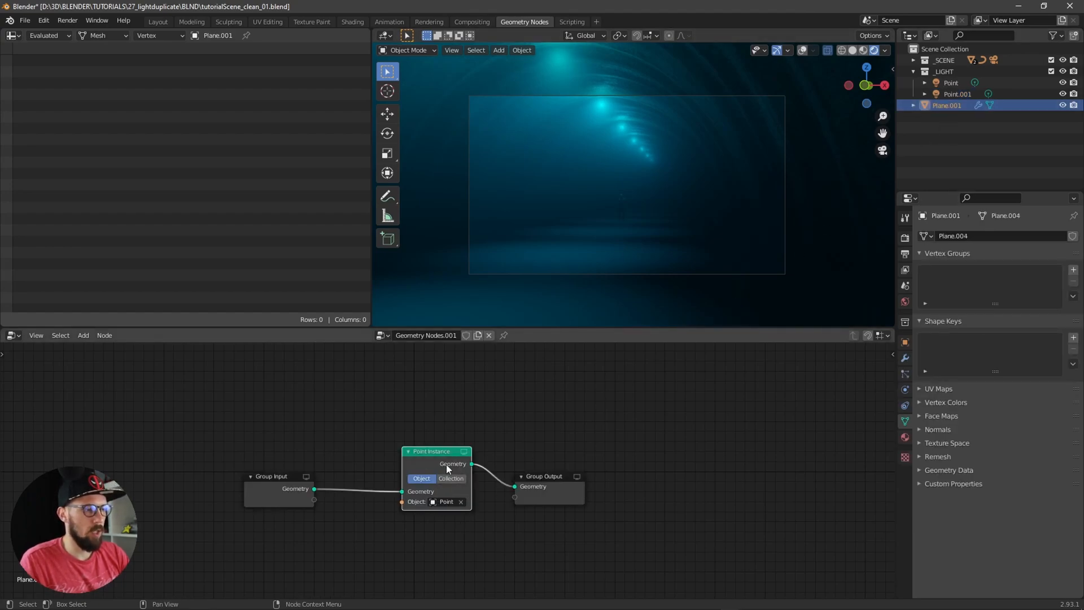
left_click(450, 478)
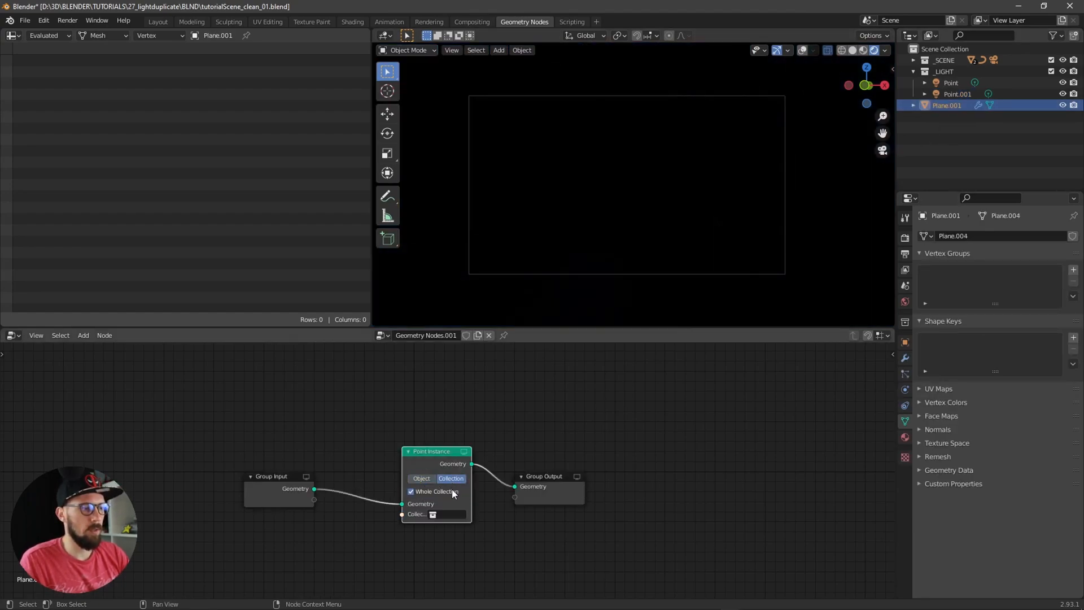
left_click(451, 514)
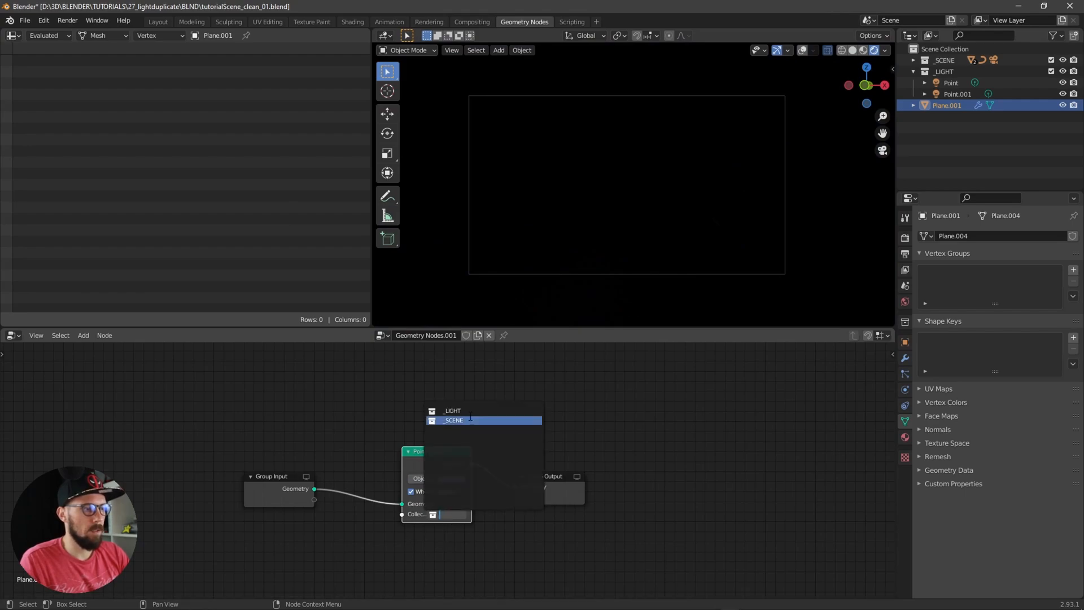
left_click(452, 410)
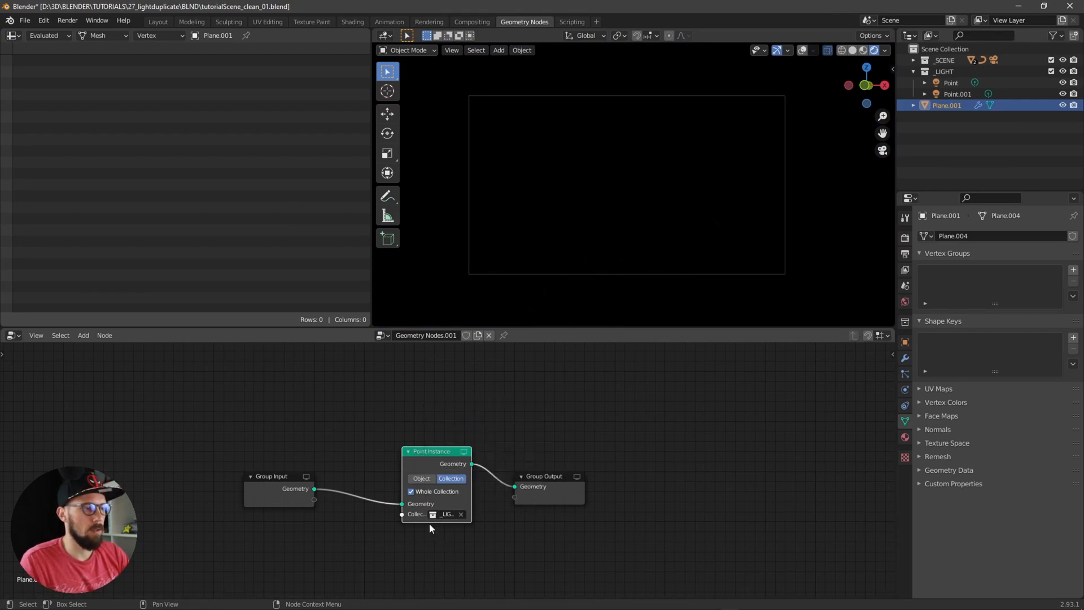
left_click(411, 491)
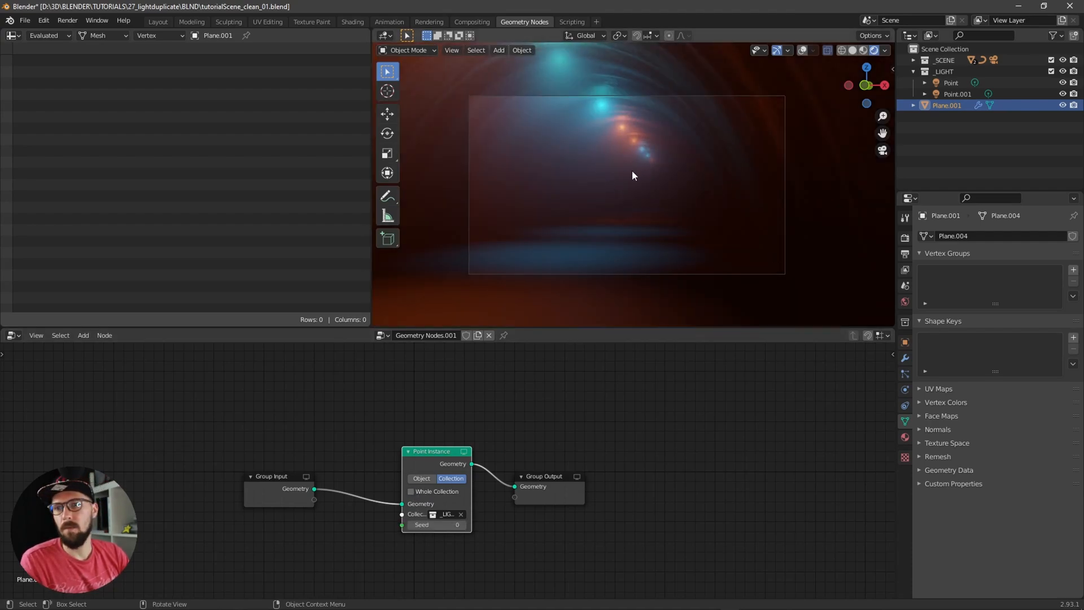
Step: Duplicate Point.001 as Point.002, colour it magenta, and reselect Plane.001
left_click(958, 93)
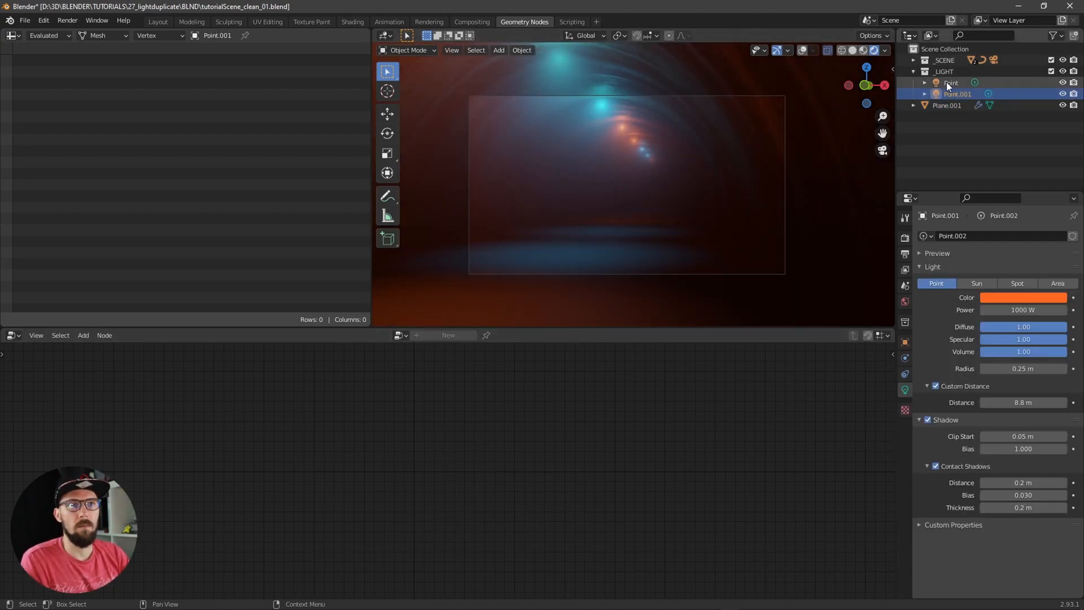
left_click(951, 105)
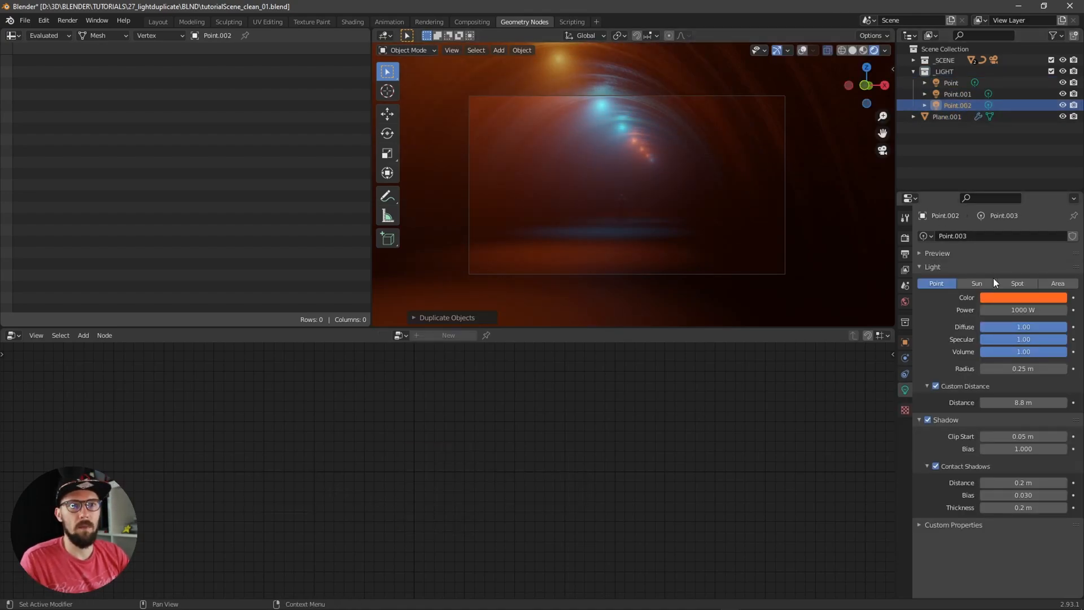
left_click(1024, 298)
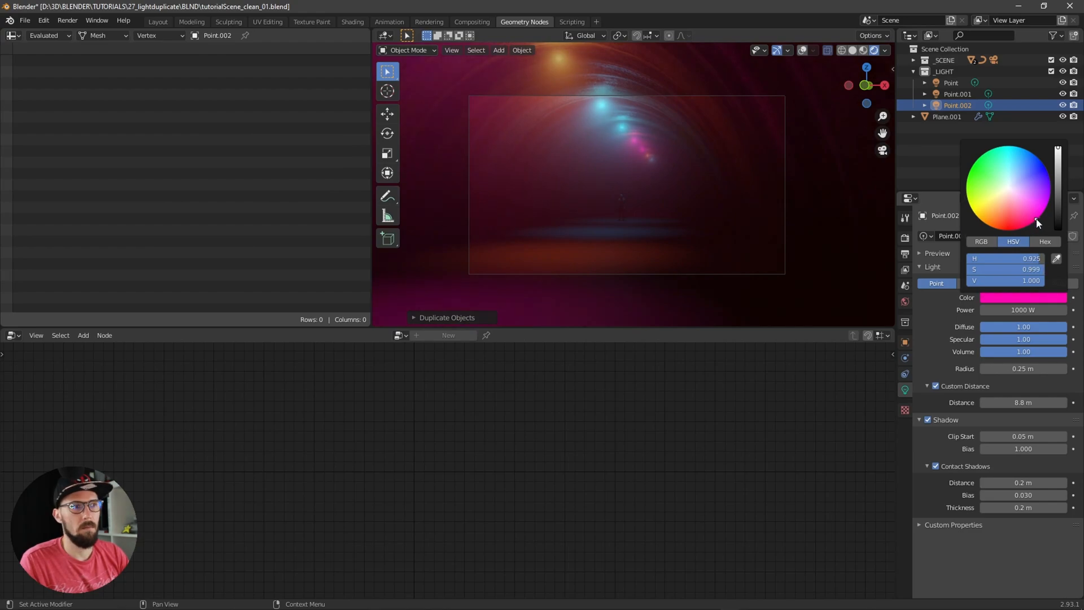
left_click_drag(1039, 220, 1032, 221)
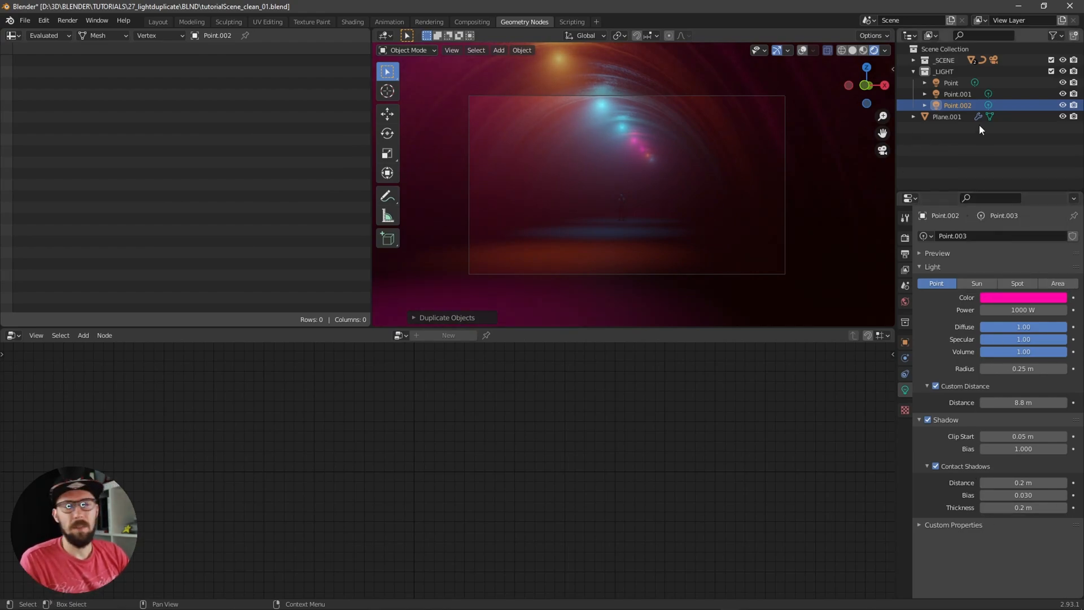
left_click(948, 116)
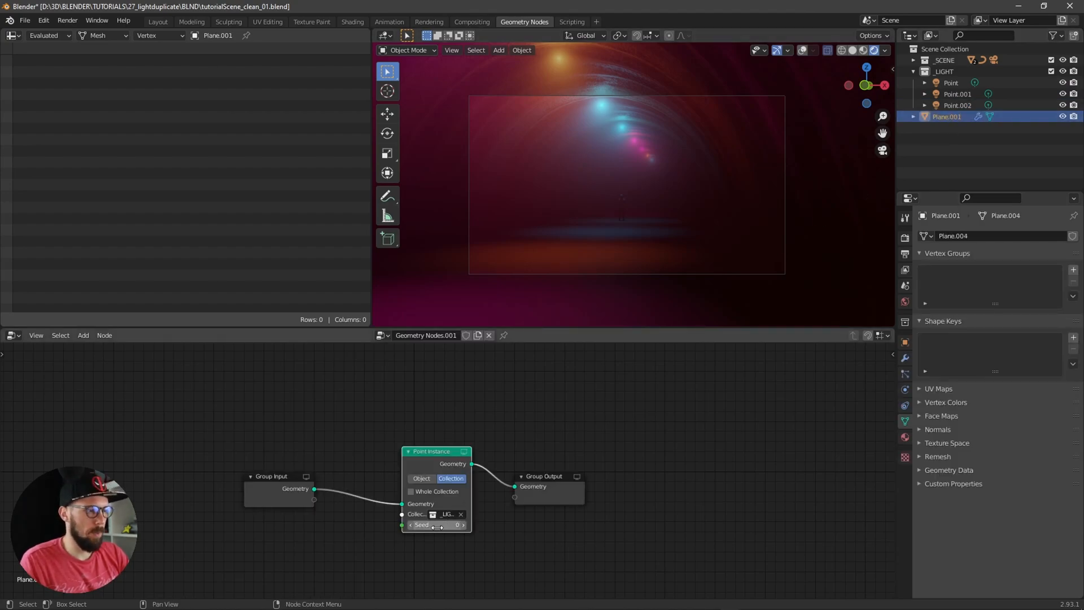
Step: Raise the Point Instance Seed from 24 to 34 and enter Edit Mode on Plane.001
left_click_drag(442, 524, 456, 525)
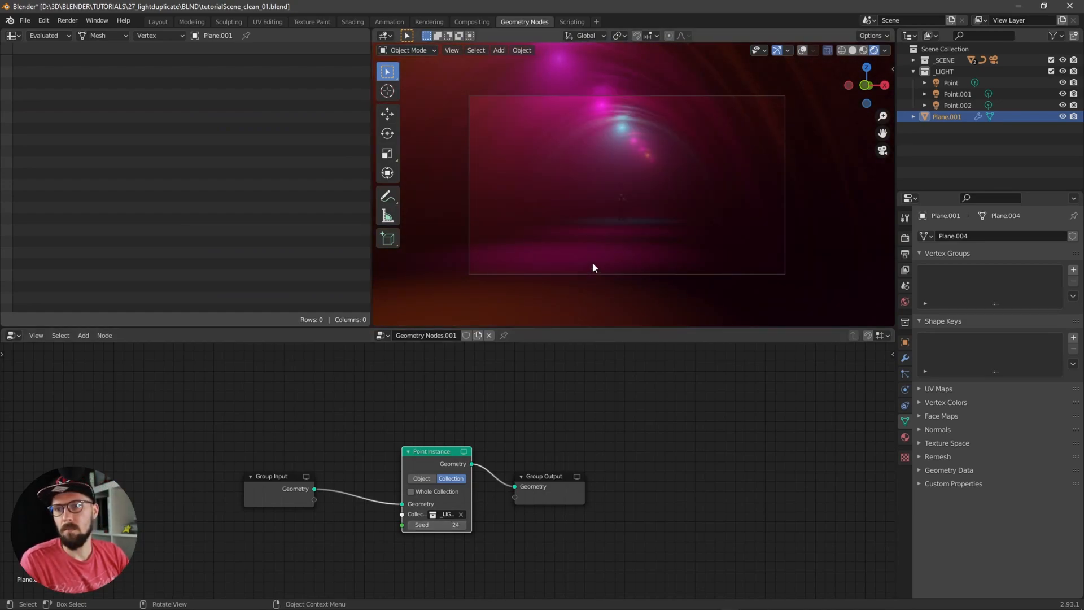
left_click_drag(443, 524, 456, 524)
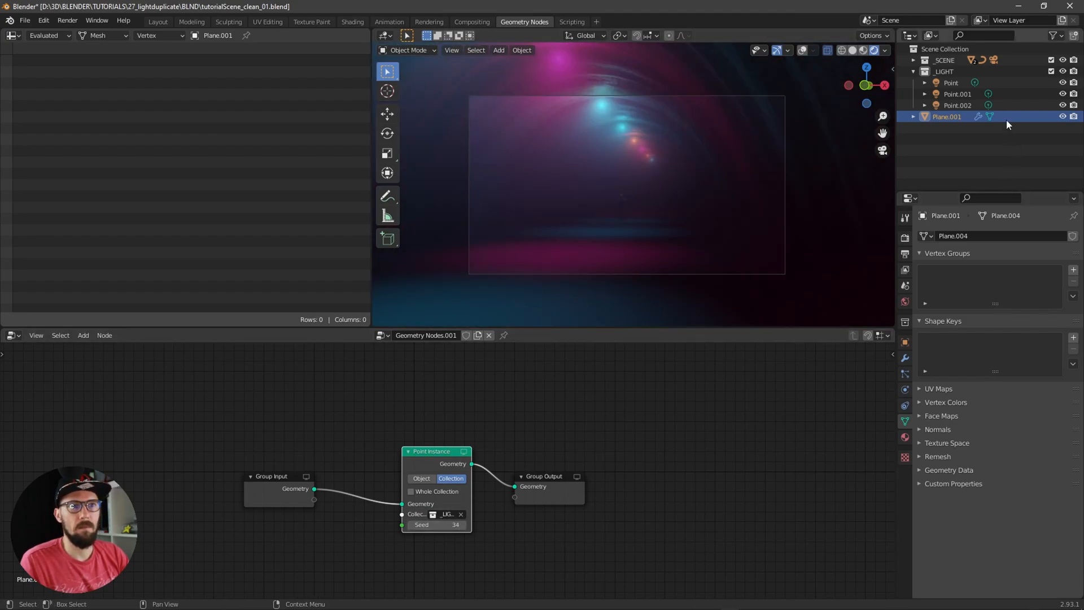
key("Tab")
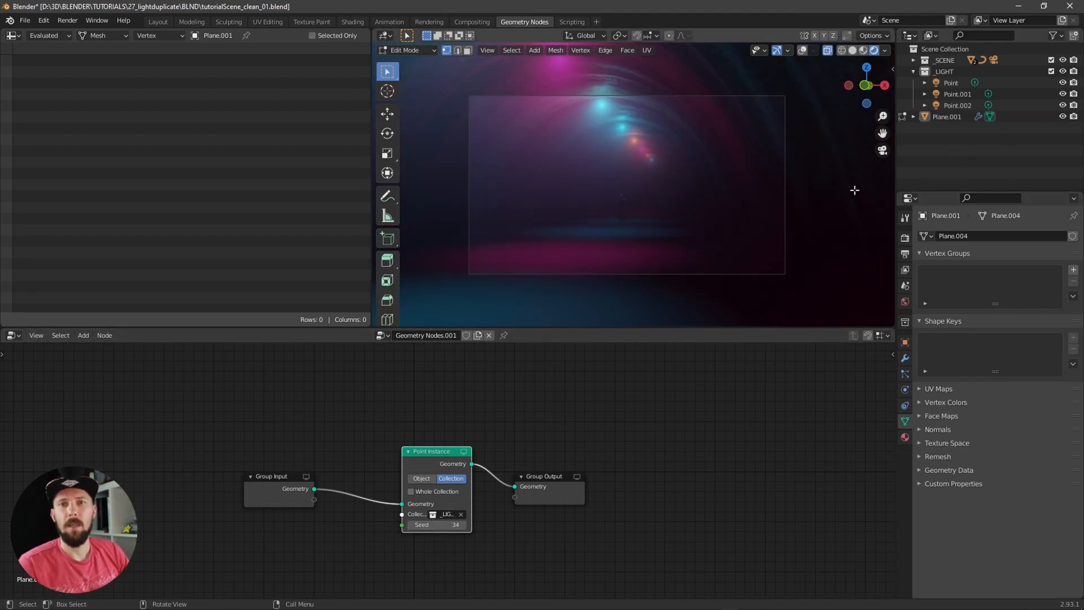